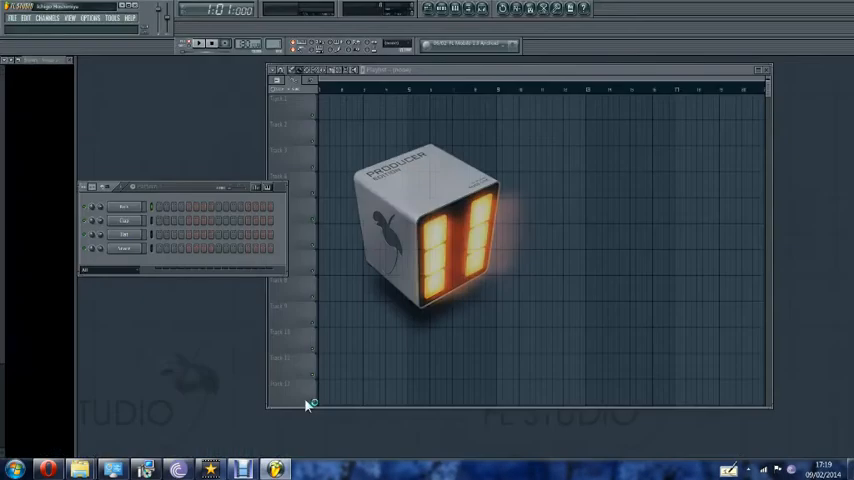
Step: Open the View menu to list the windows and panels that can be shown
{"action": "left_click", "coordinate": [90, 18]}
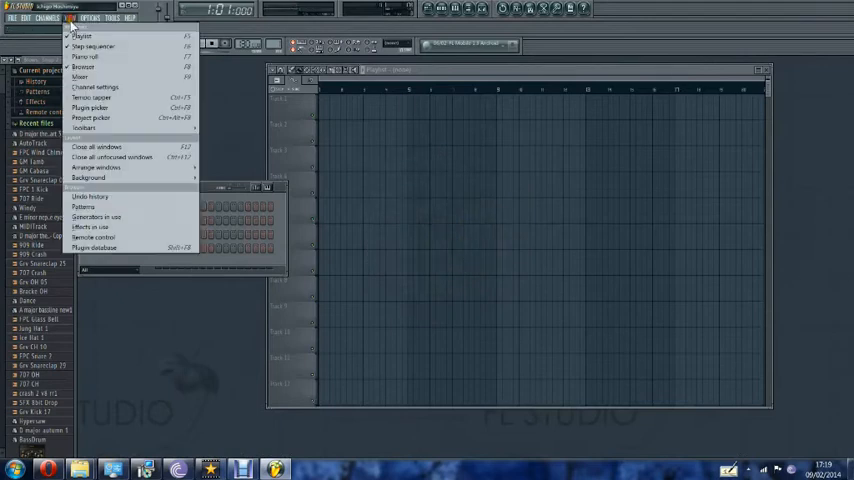
Step: Open MIDI settings and enable the connected MIDI keyboard as an input device
{"action": "left_click", "coordinate": [93, 237]}
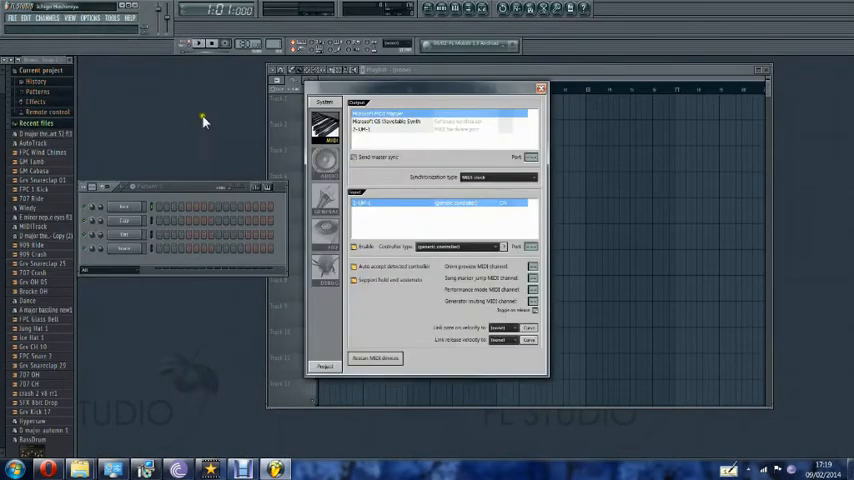
{"action": "mouse_move", "coordinate": [419, 215]}
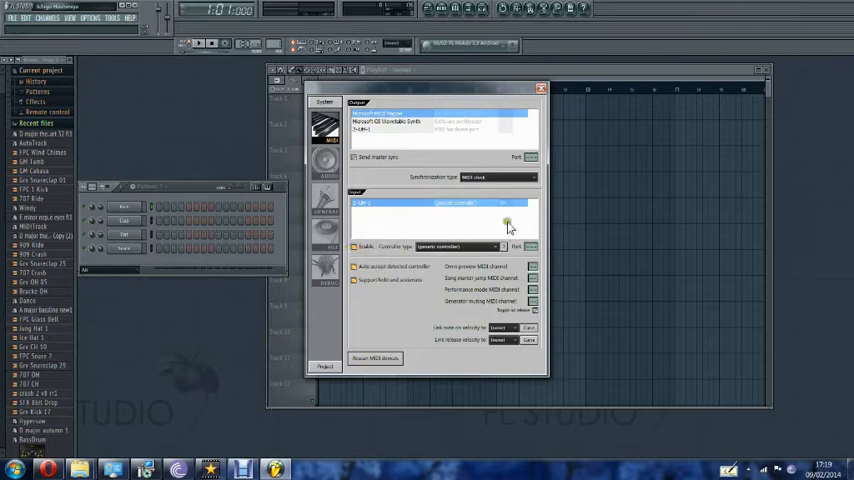
{"action": "left_click", "coordinate": [541, 88]}
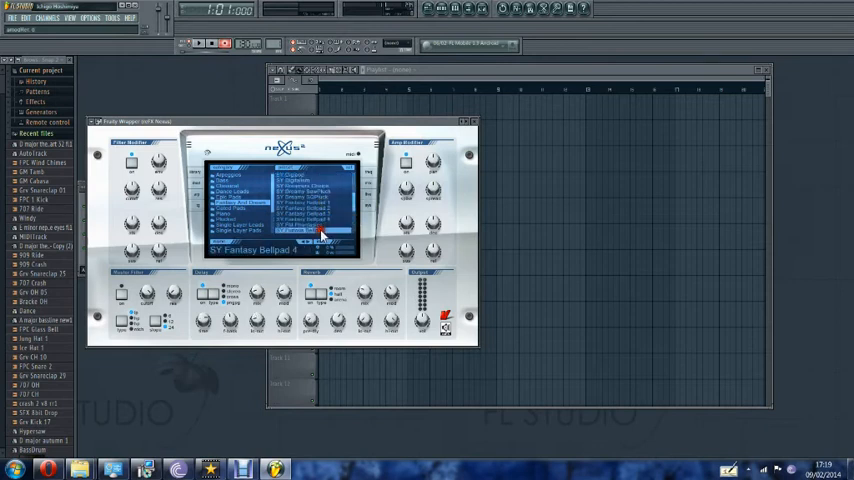
Step: Load the SY Fantasy Bellpad 4 preset from Nexus's Fantasy And Dreams category
{"action": "left_click", "coordinate": [315, 230]}
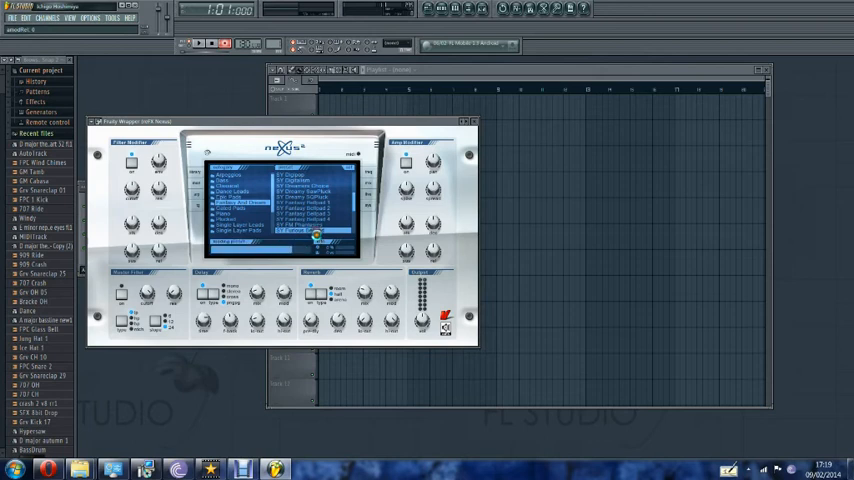